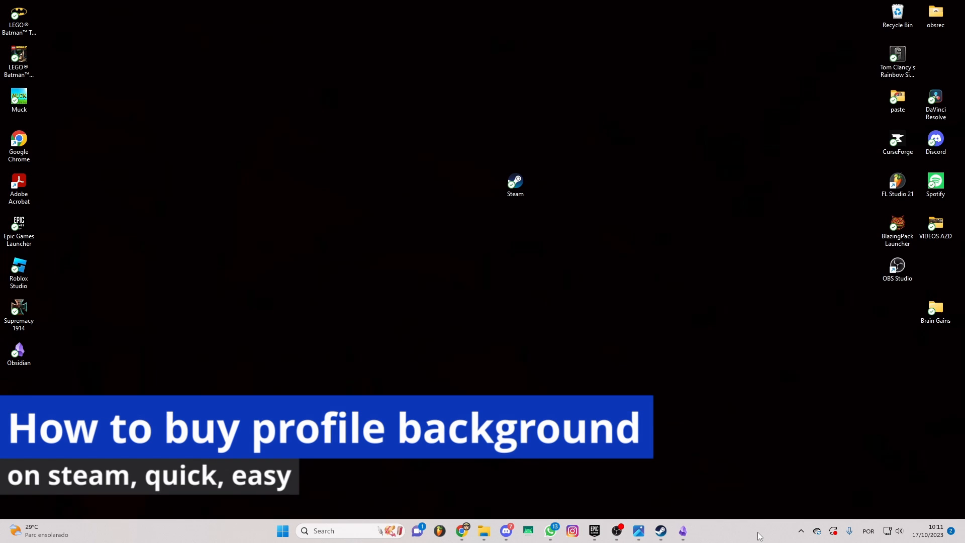
{"action": "mouse_move", "coordinate": [239, 248]}
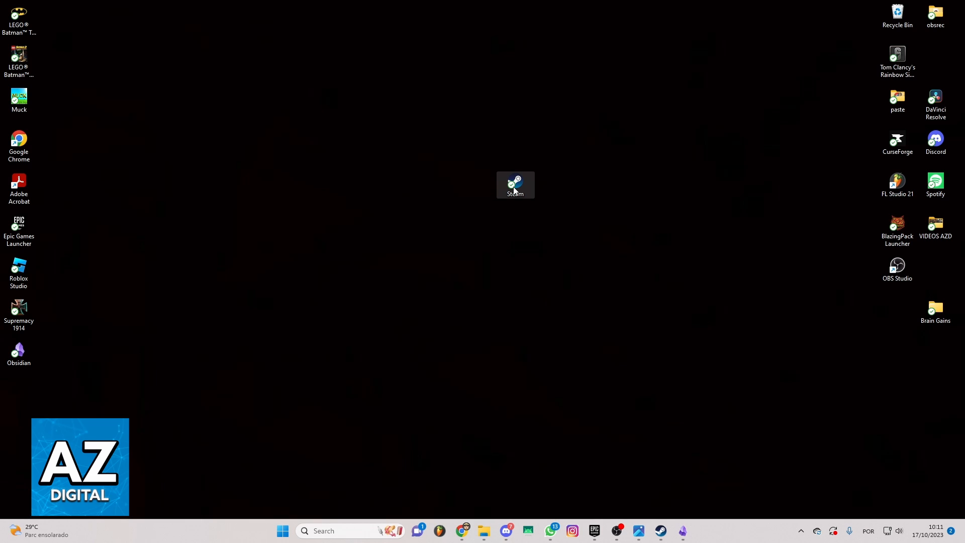
- Launch Steam from the desktop icon and bring up the store front page
{"action": "double_click", "coordinate": [515, 185]}
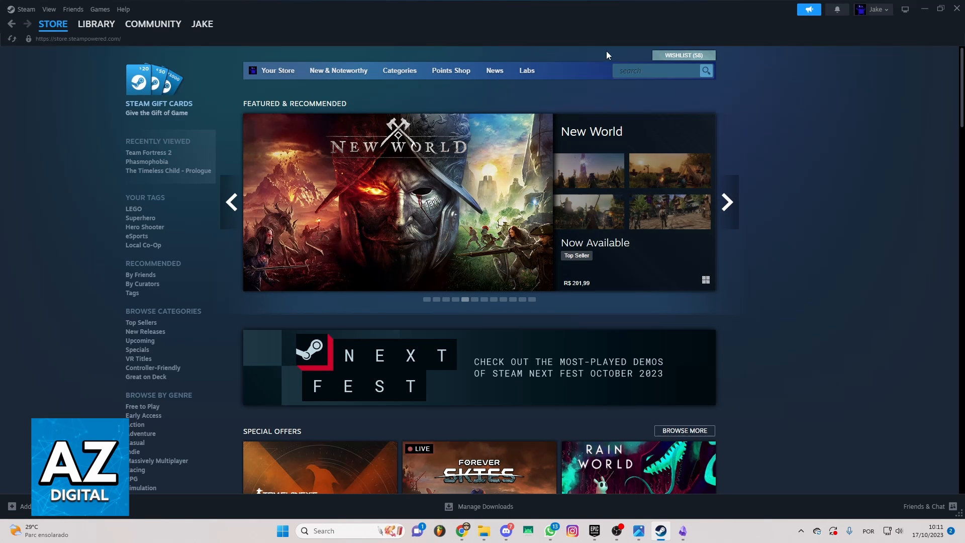
{"action": "mouse_move", "coordinate": [280, 87]}
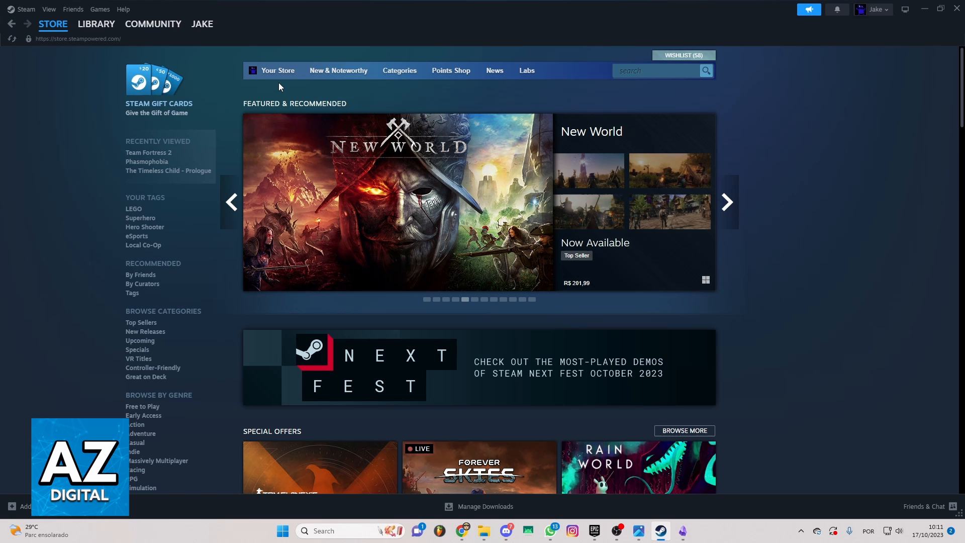
{"action": "left_click", "coordinate": [46, 23]}
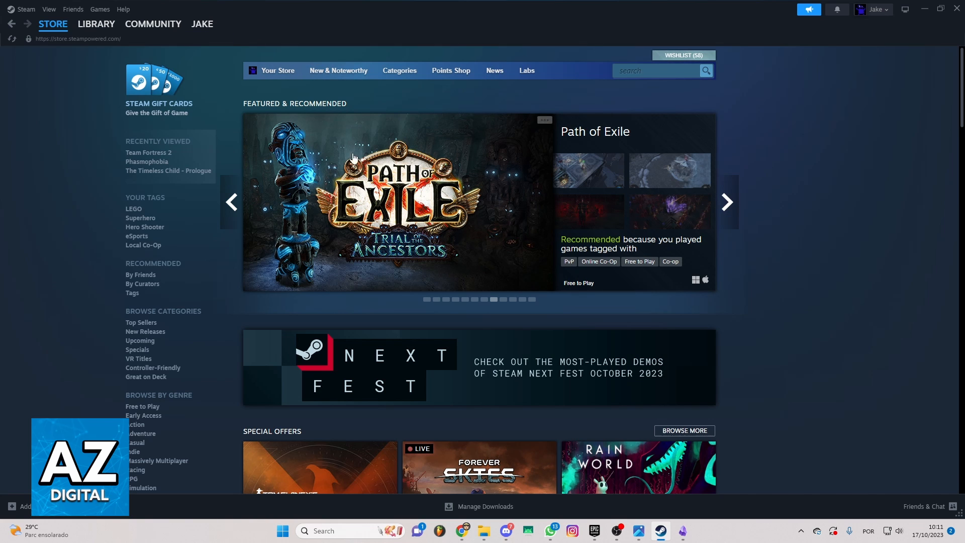
{"action": "mouse_move", "coordinate": [448, 74]}
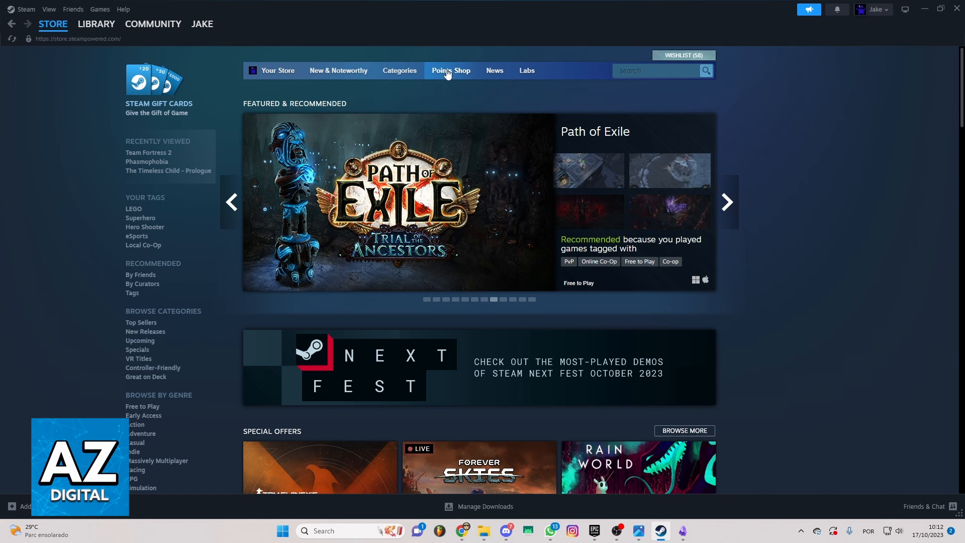
- Open the Points Shop and browse its home page with the 6,160-point balance
{"action": "left_click", "coordinate": [451, 70]}
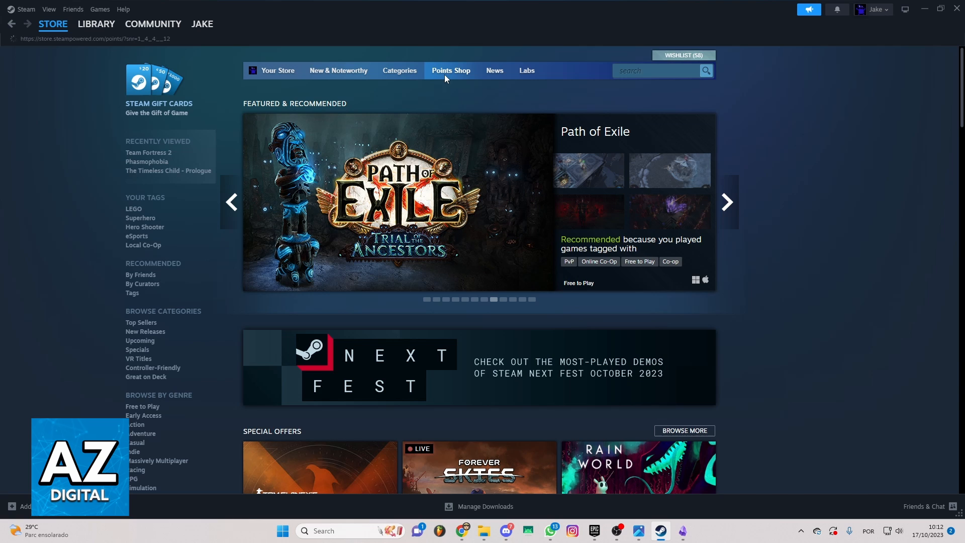
{"action": "left_click", "coordinate": [450, 71]}
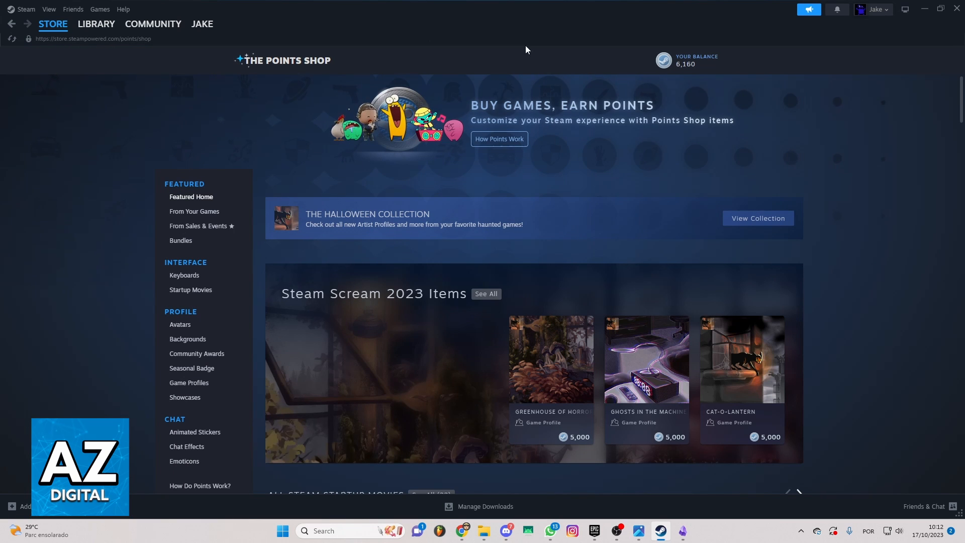
{"action": "mouse_move", "coordinate": [337, 46]}
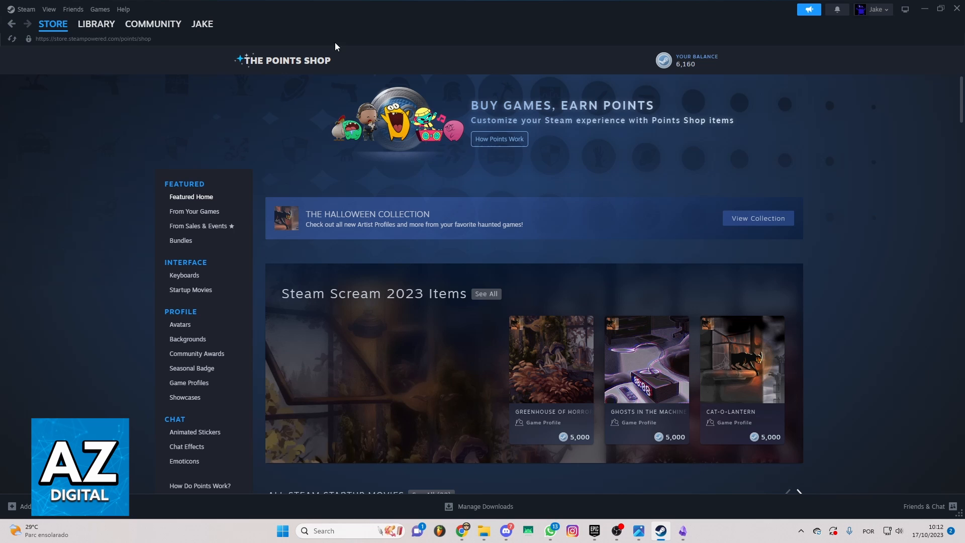
{"action": "scroll", "scroll_direction": "down", "scroll_amount": 3}
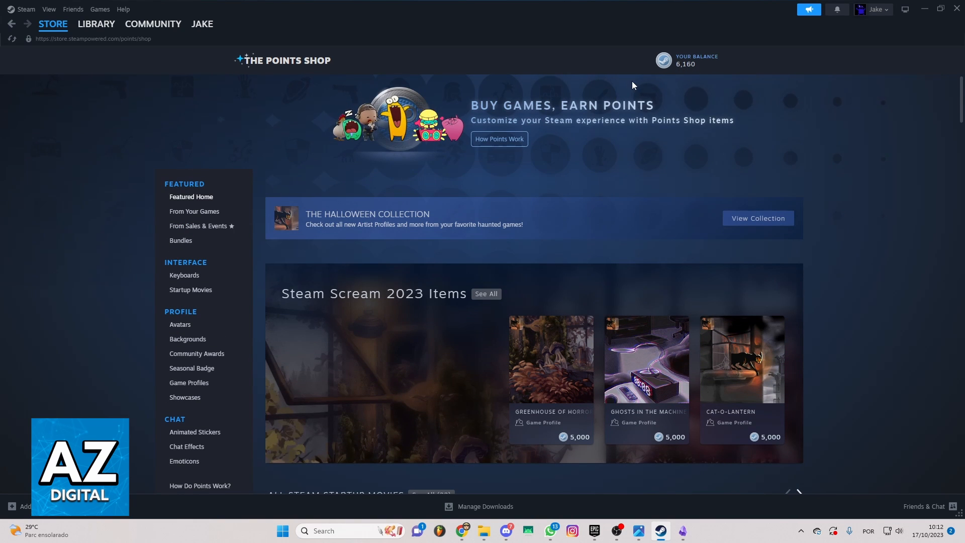
{"action": "scroll", "scroll_direction": "down", "scroll_amount": 3}
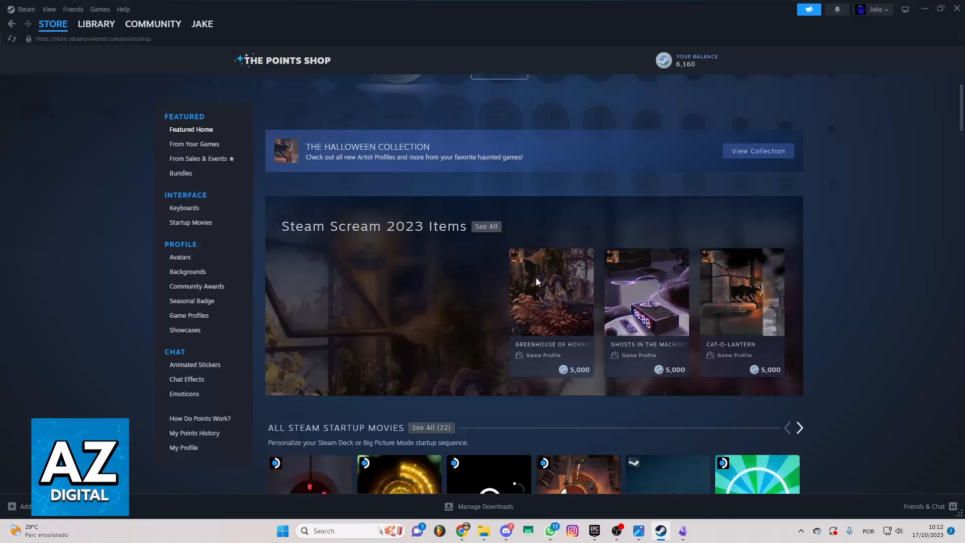
{"action": "scroll", "scroll_direction": "up", "scroll_amount": 3}
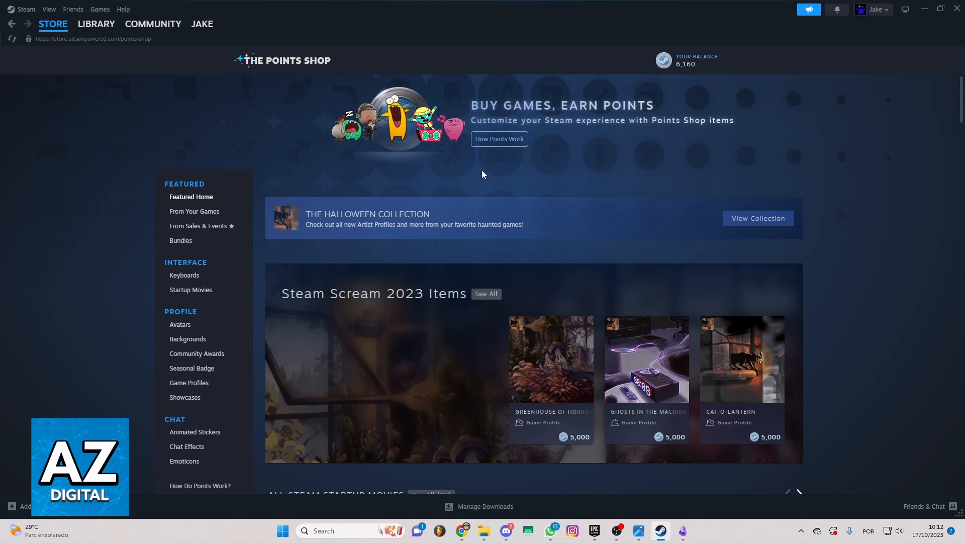
{"action": "mouse_move", "coordinate": [264, 168]}
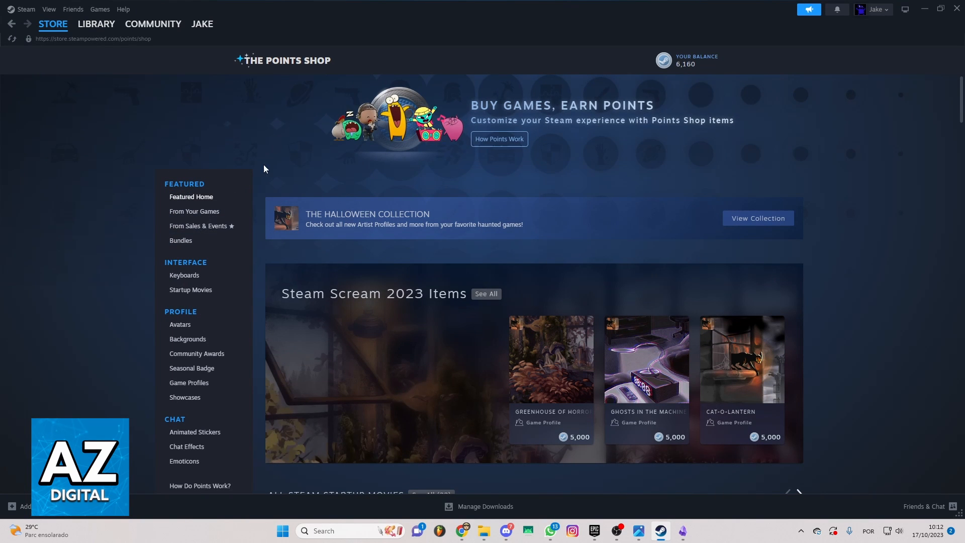
{"action": "mouse_move", "coordinate": [209, 269]}
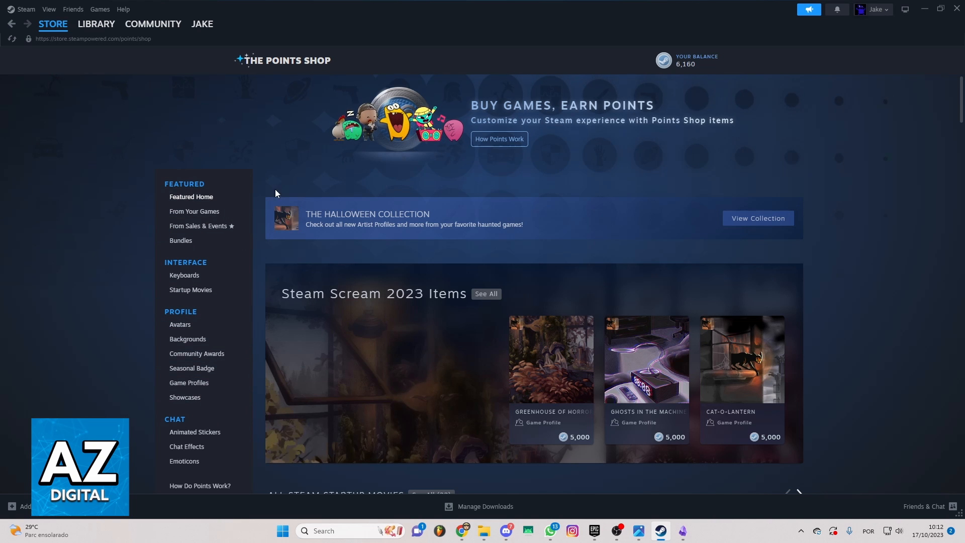
{"action": "mouse_move", "coordinate": [306, 304]}
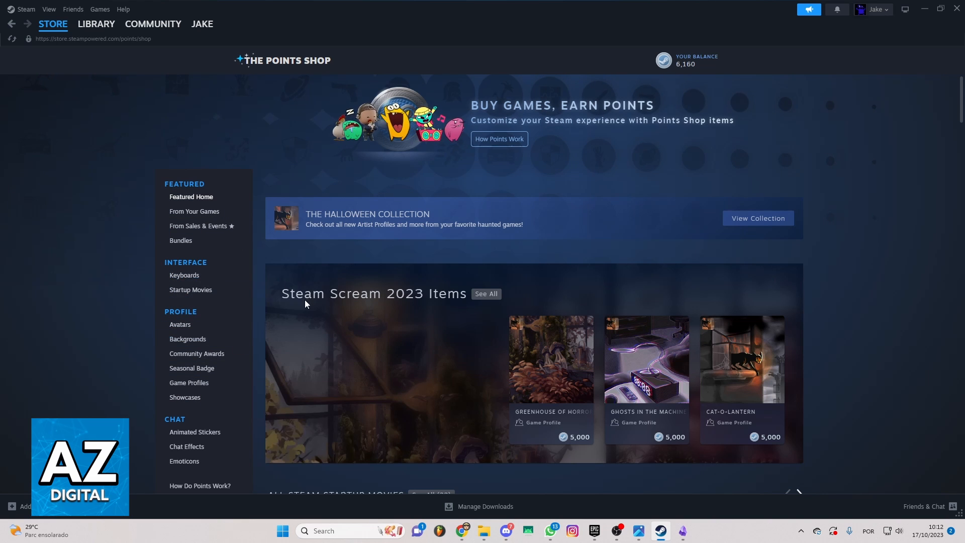
{"action": "mouse_move", "coordinate": [186, 300]}
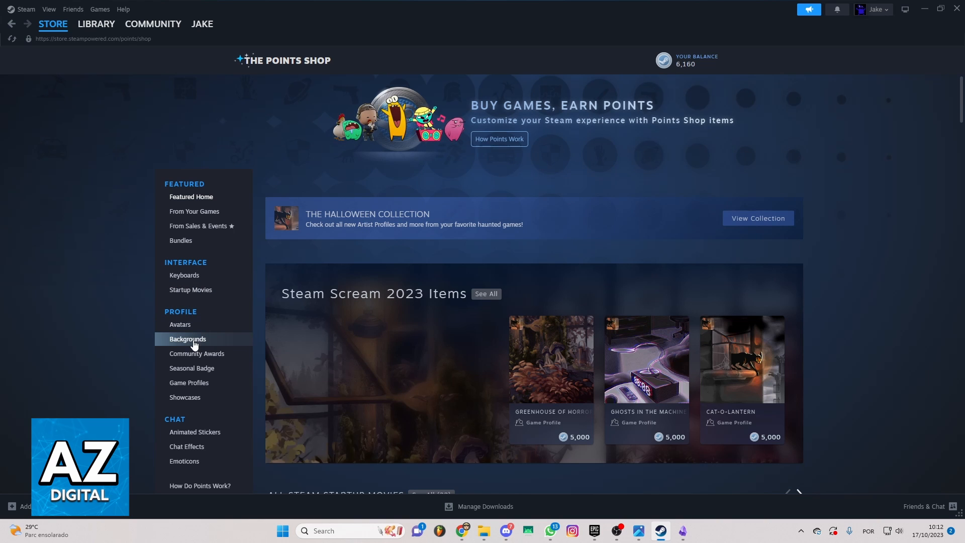
- Go to Profile Backgrounds and list all animated backgrounds, each priced at 2,000 points
{"action": "left_click", "coordinate": [187, 339]}
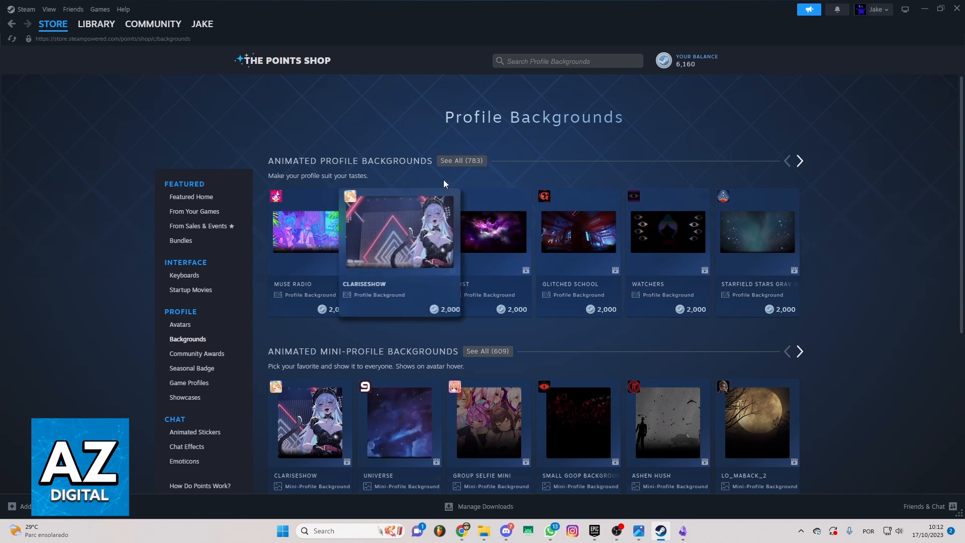
{"action": "scroll", "scroll_direction": "down", "scroll_amount": 3}
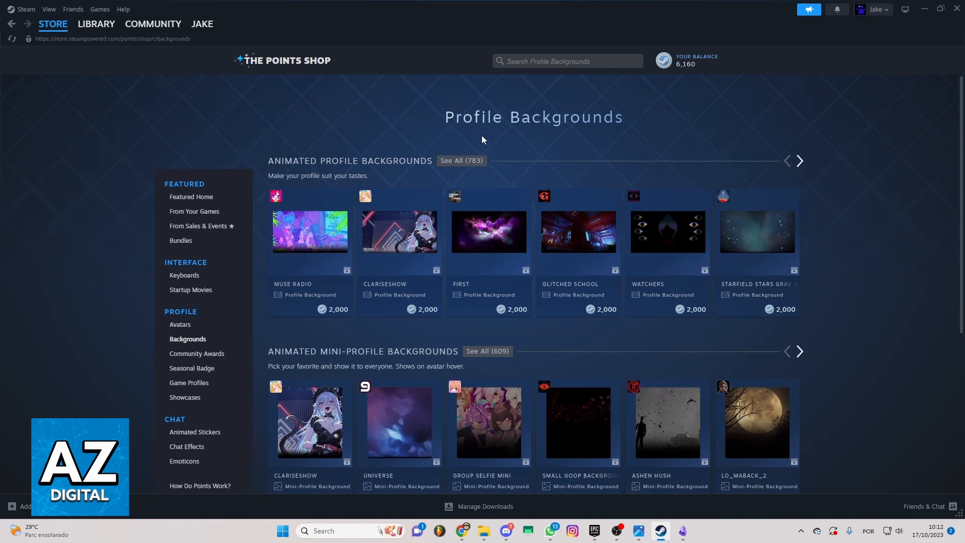
{"action": "left_click", "coordinate": [461, 161]}
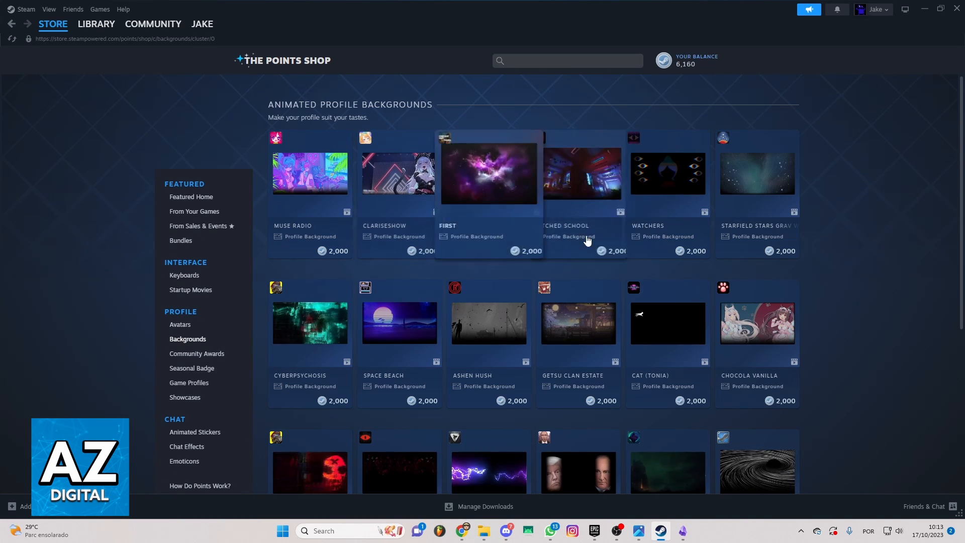
{"action": "scroll", "scroll_direction": "down", "scroll_amount": 3}
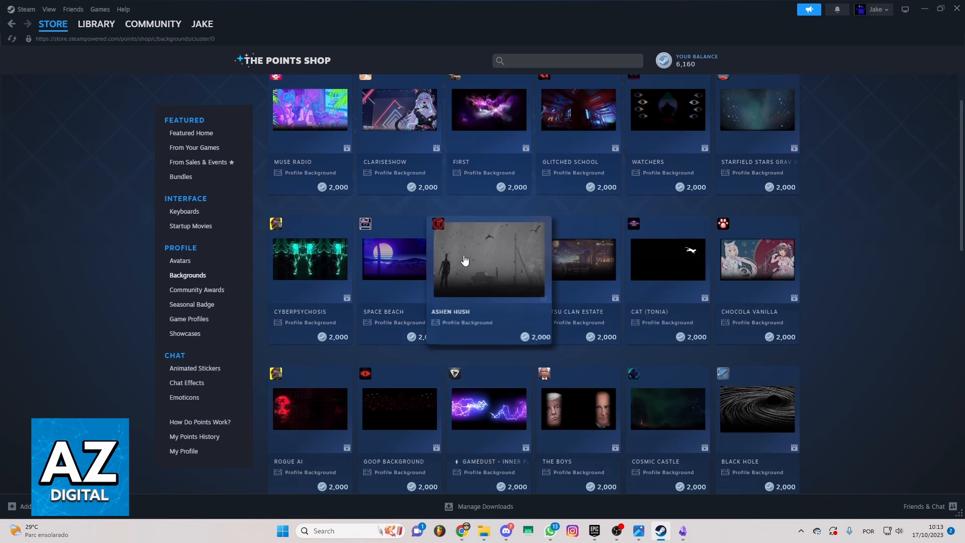
{"action": "scroll", "scroll_direction": "up", "scroll_amount": 3}
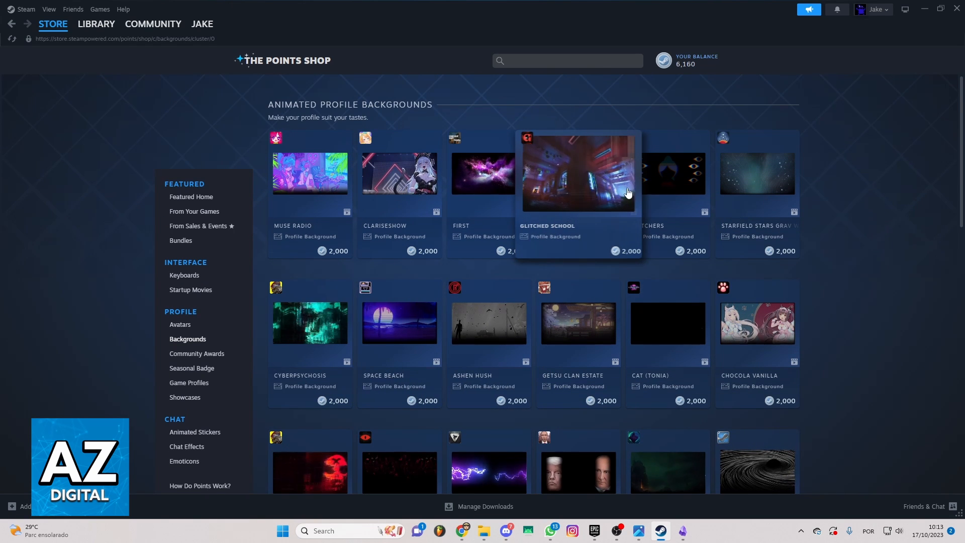
- Buy Glitched School for 2,000 points, equip it, and head to the profile
{"action": "left_click", "coordinate": [578, 174]}
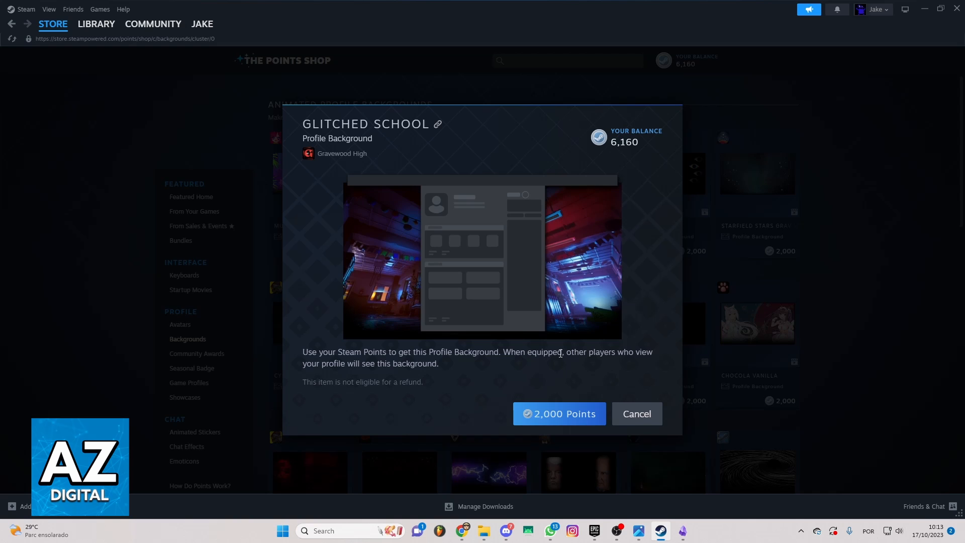
{"action": "mouse_move", "coordinate": [550, 407]}
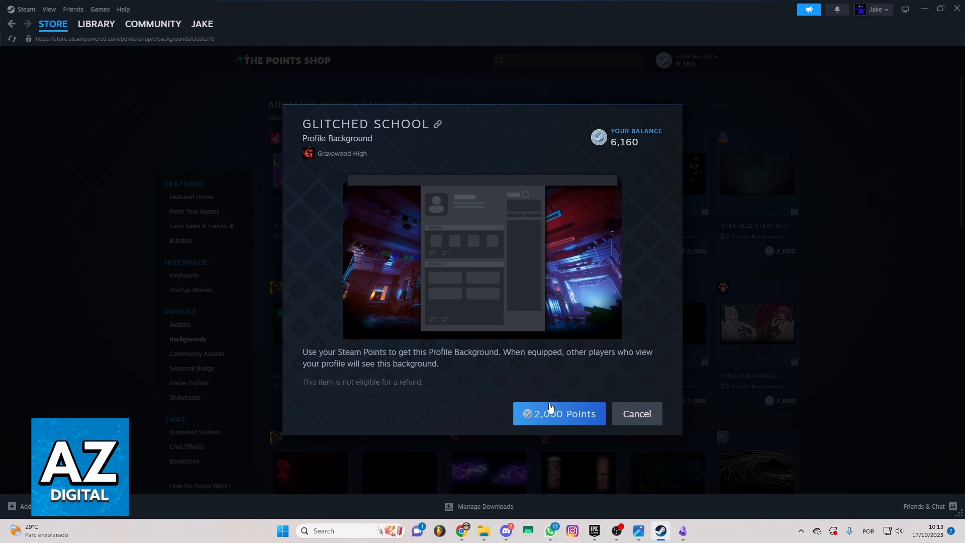
{"action": "mouse_move", "coordinate": [539, 340]}
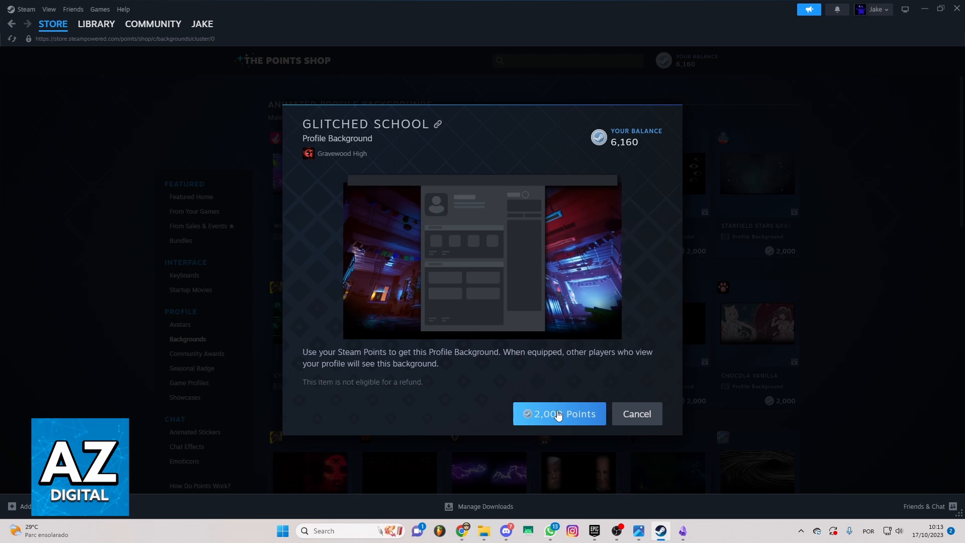
{"action": "left_click", "coordinate": [559, 414]}
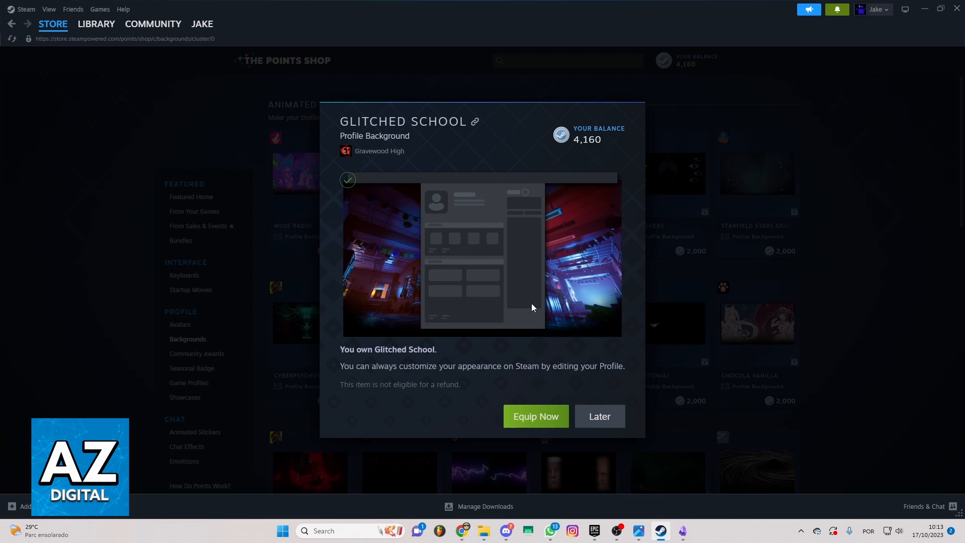
{"action": "mouse_move", "coordinate": [542, 417]}
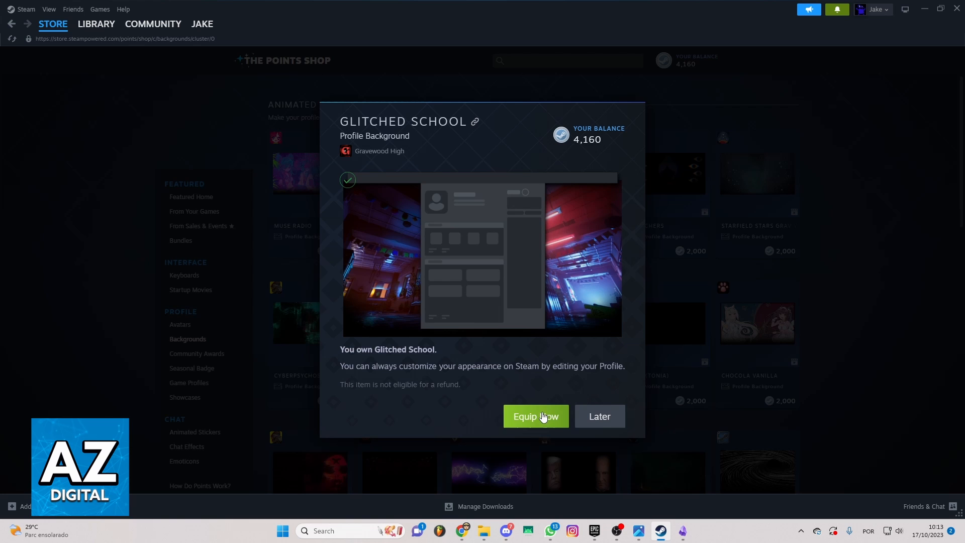
{"action": "left_click", "coordinate": [535, 416]}
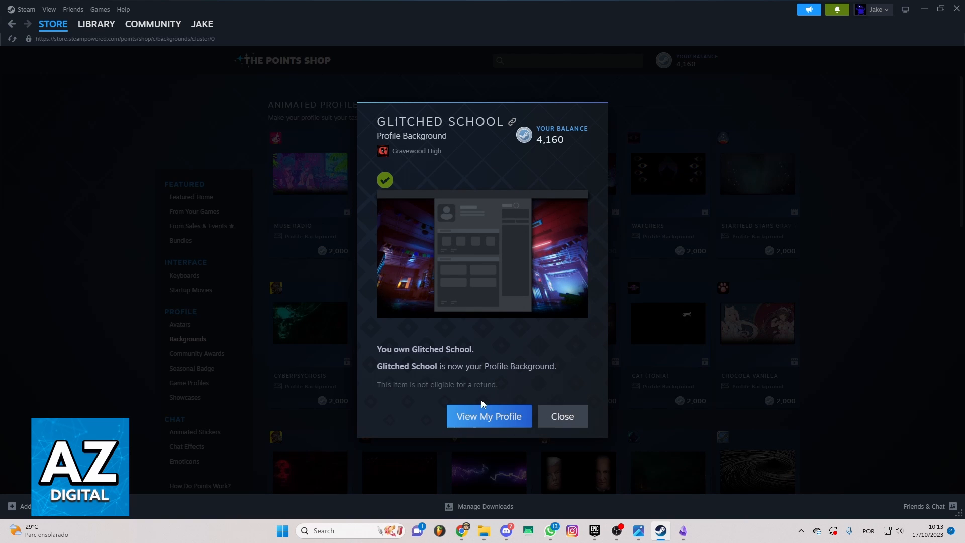
{"action": "left_click", "coordinate": [489, 416]}
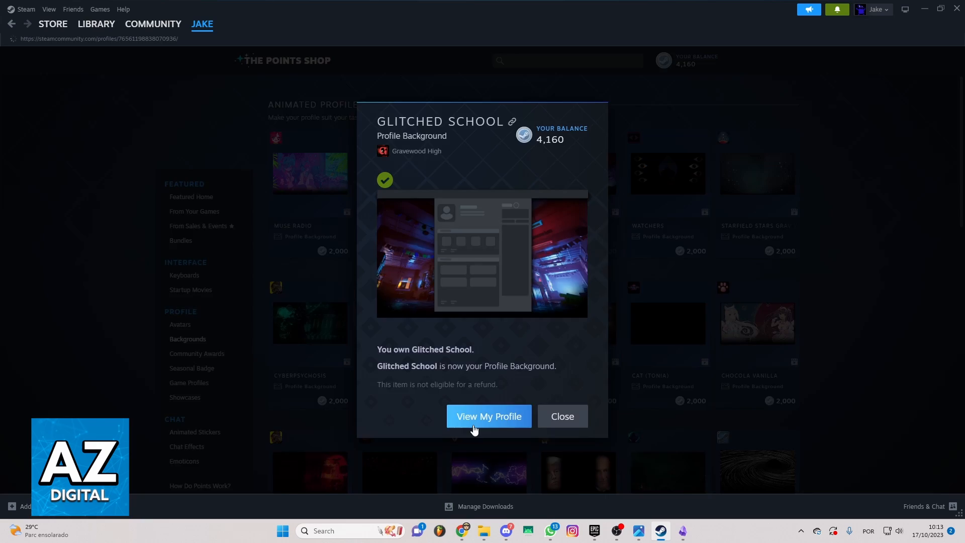
{"action": "left_click", "coordinate": [488, 416]}
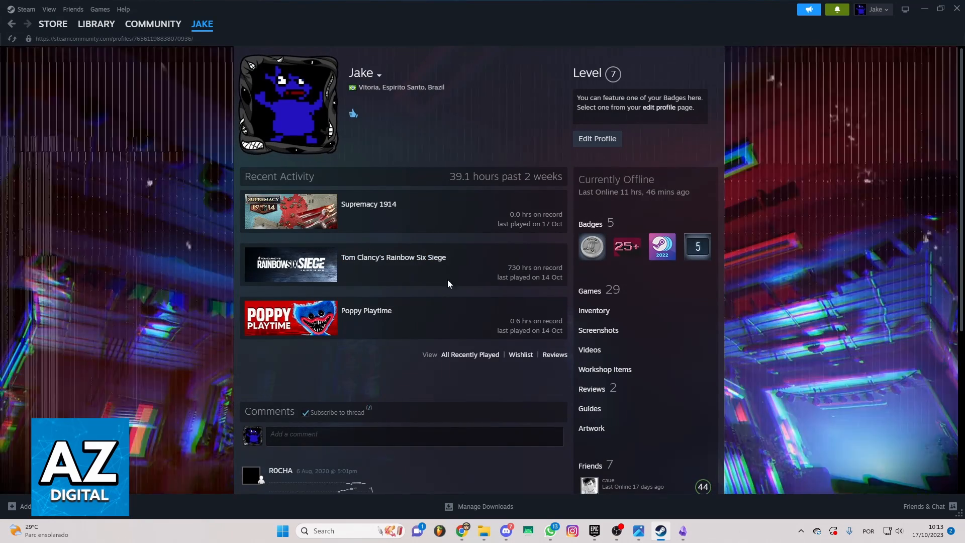
{"action": "mouse_move", "coordinate": [267, 215]}
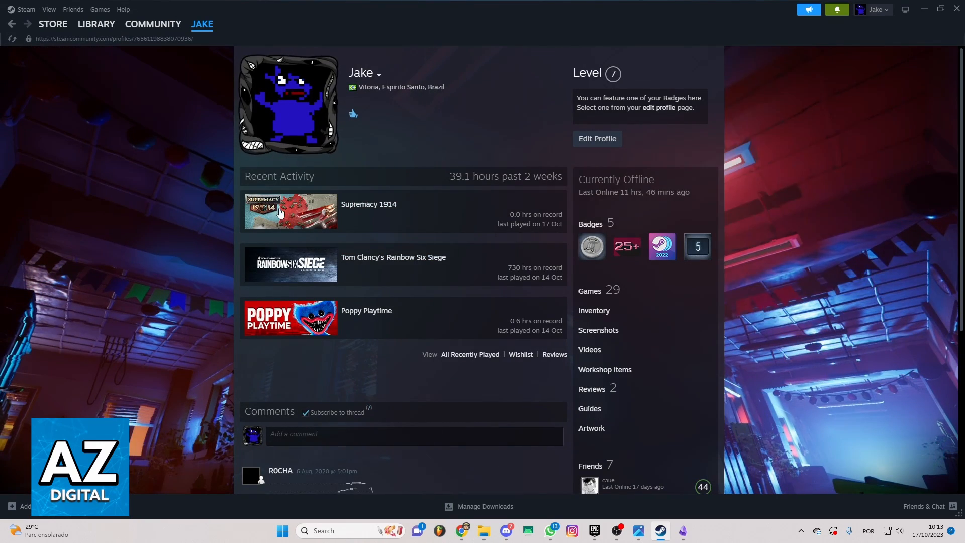
{"action": "mouse_move", "coordinate": [116, 86]}
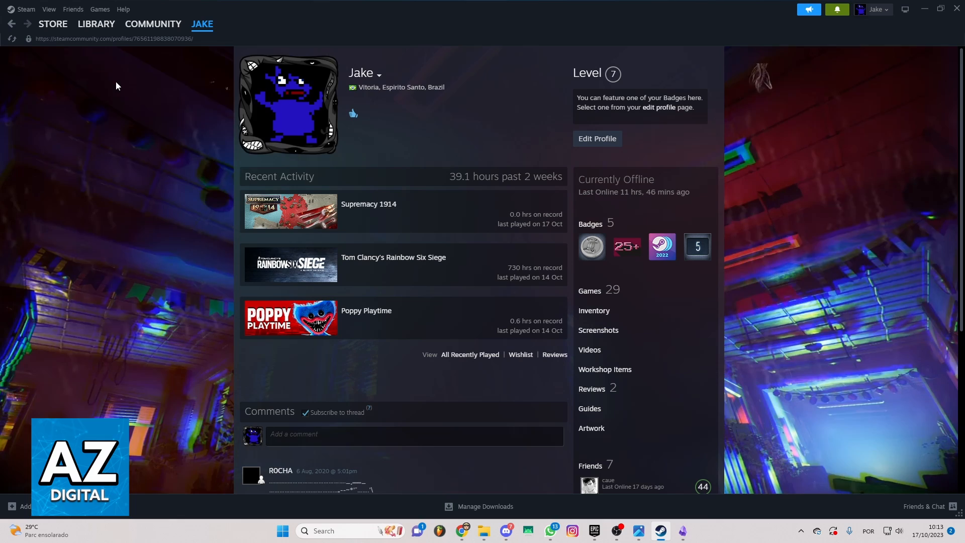
{"action": "mouse_move", "coordinate": [235, 154]}
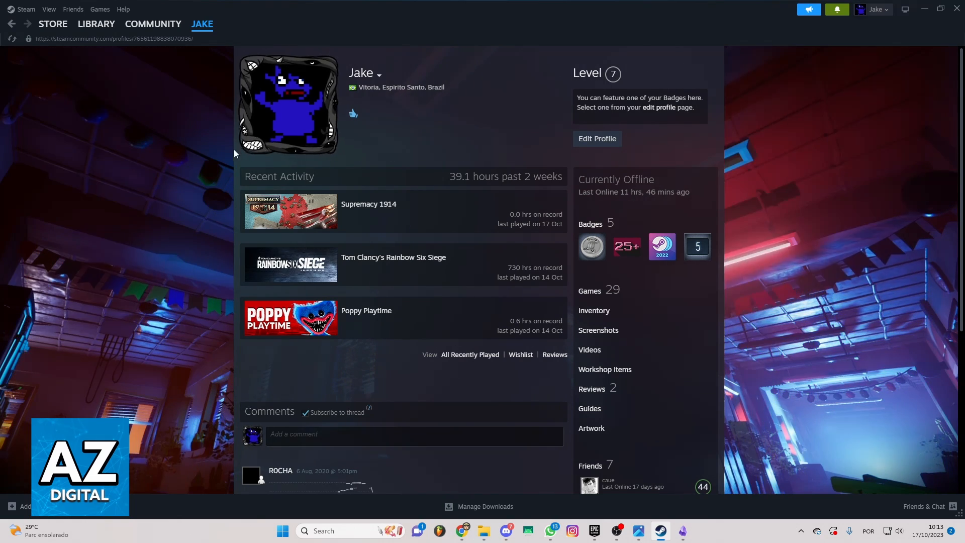